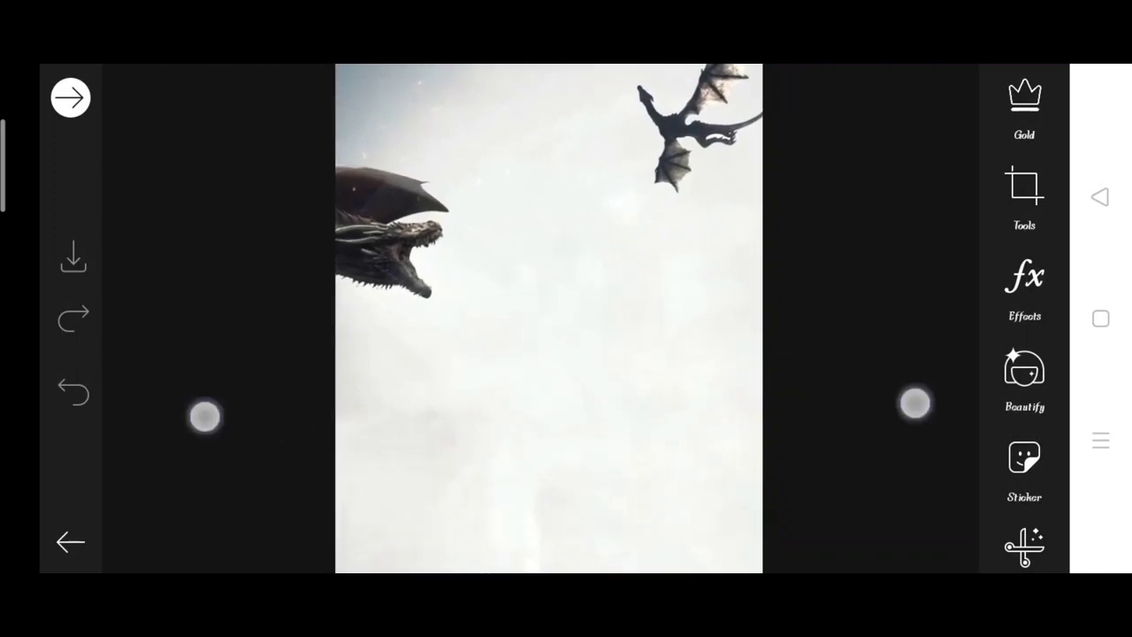
Place the snowy mountain photo along the bottom of the dragon scene and apply it
{"action": "scroll", "scroll_direction": "down", "scroll_amount": 3}
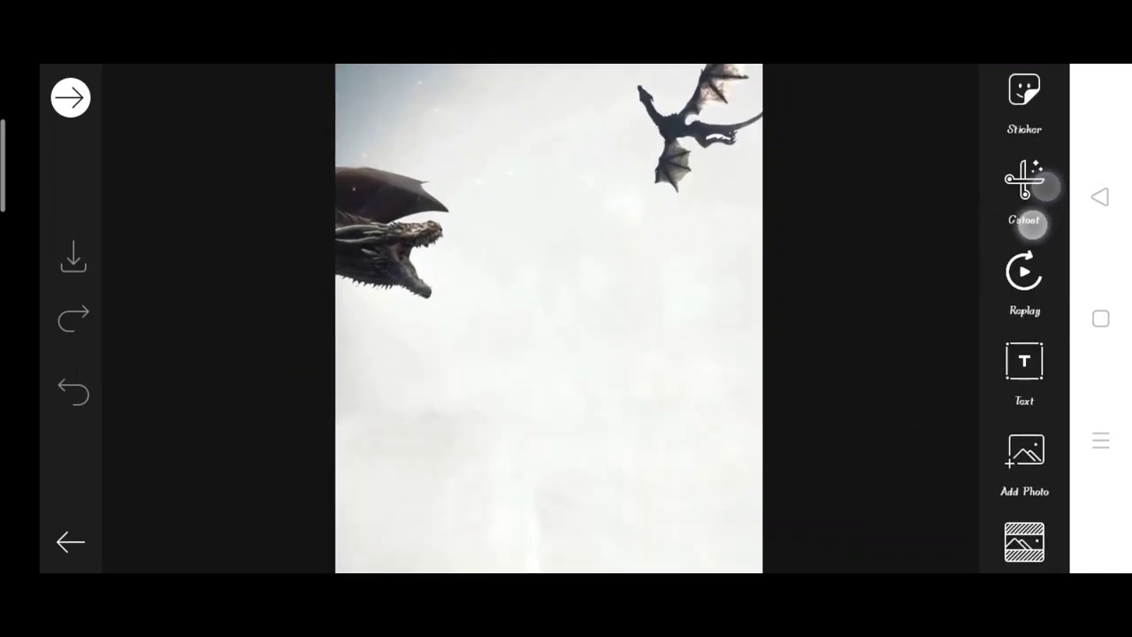
{"action": "left_click", "coordinate": [1024, 453]}
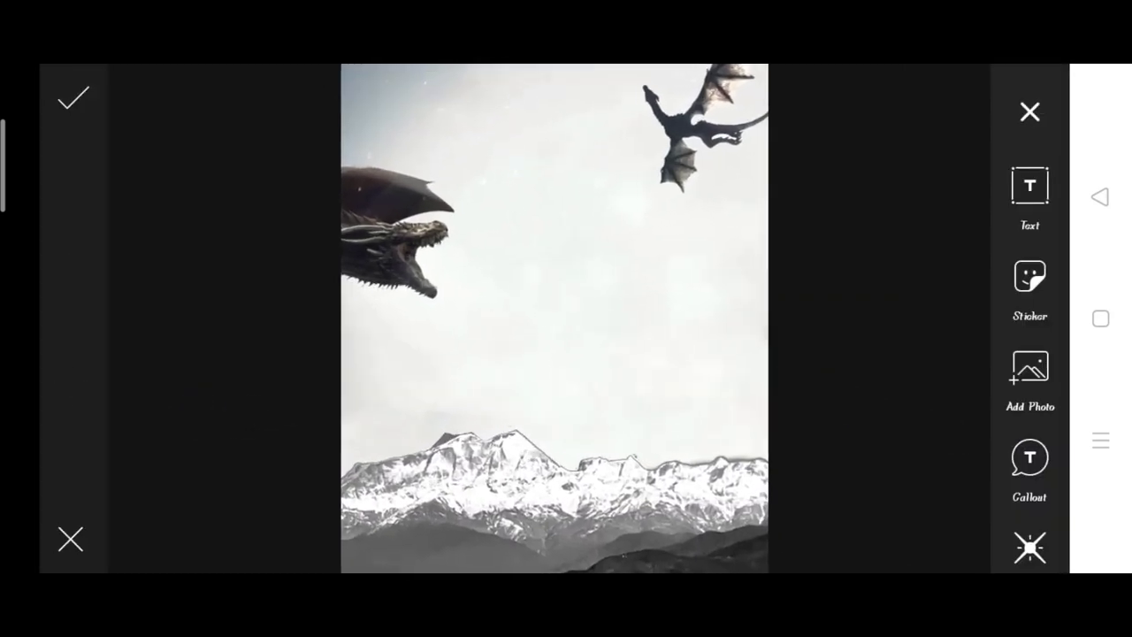
{"action": "left_click", "coordinate": [72, 97]}
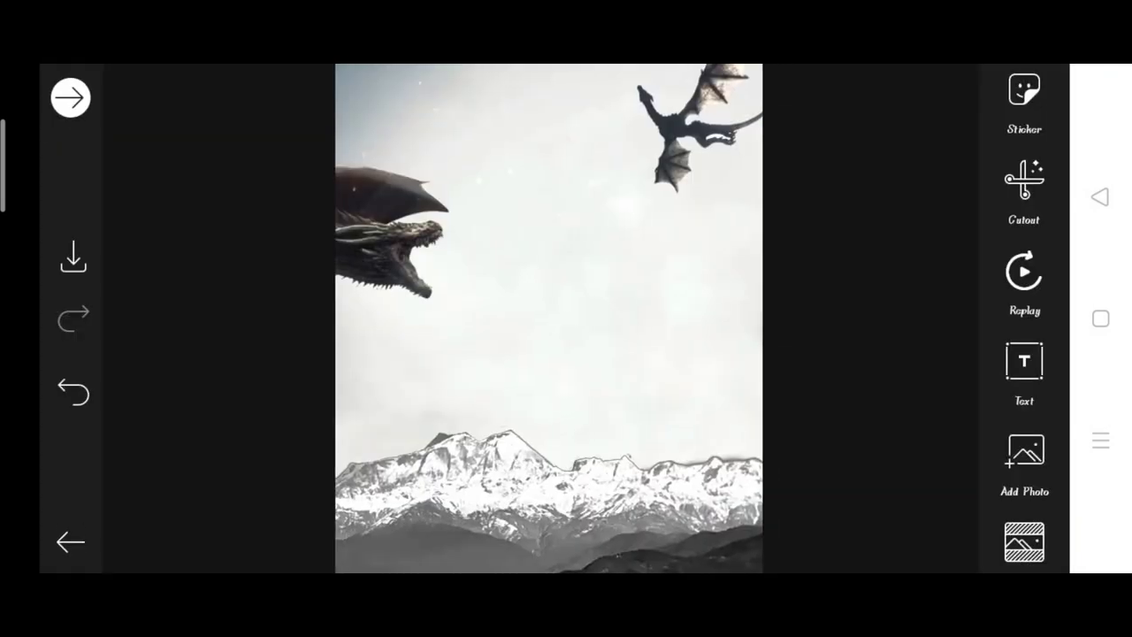
Add the wolf and fur-coated figure photo over the mountains and apply it
{"action": "left_click", "coordinate": [1024, 451]}
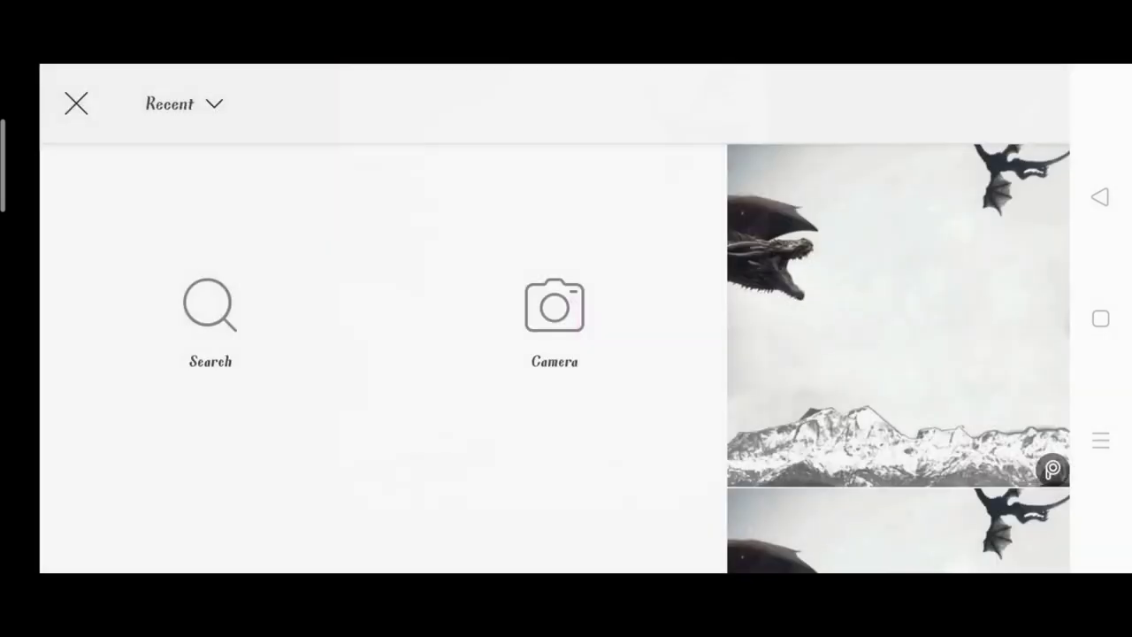
{"action": "scroll", "scroll_direction": "down", "scroll_amount": 3}
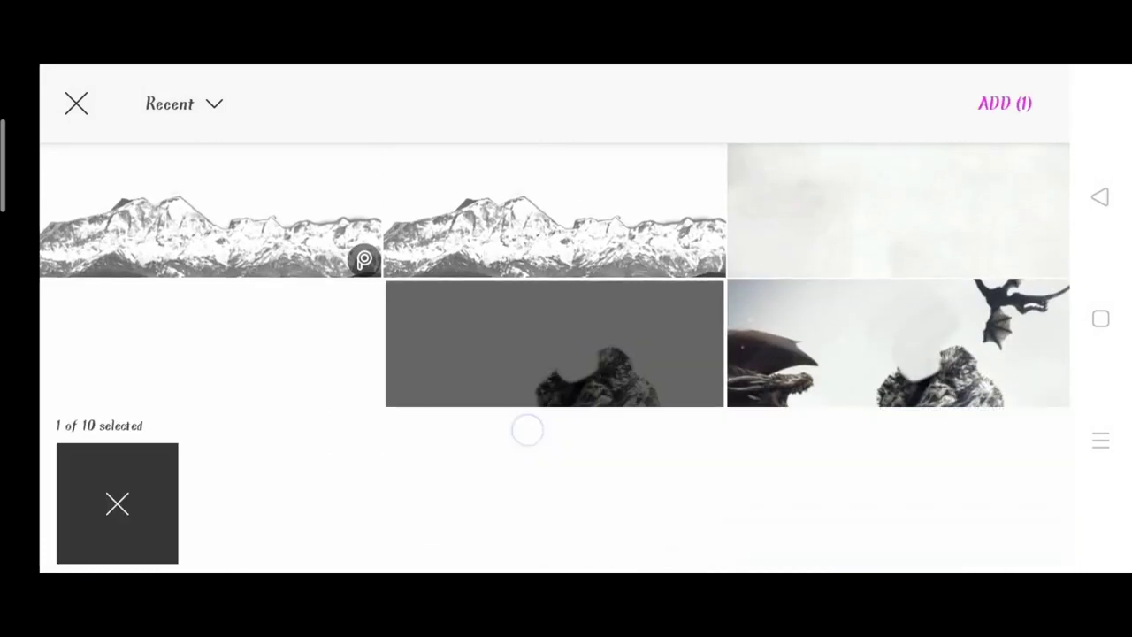
{"action": "left_click", "coordinate": [1005, 104]}
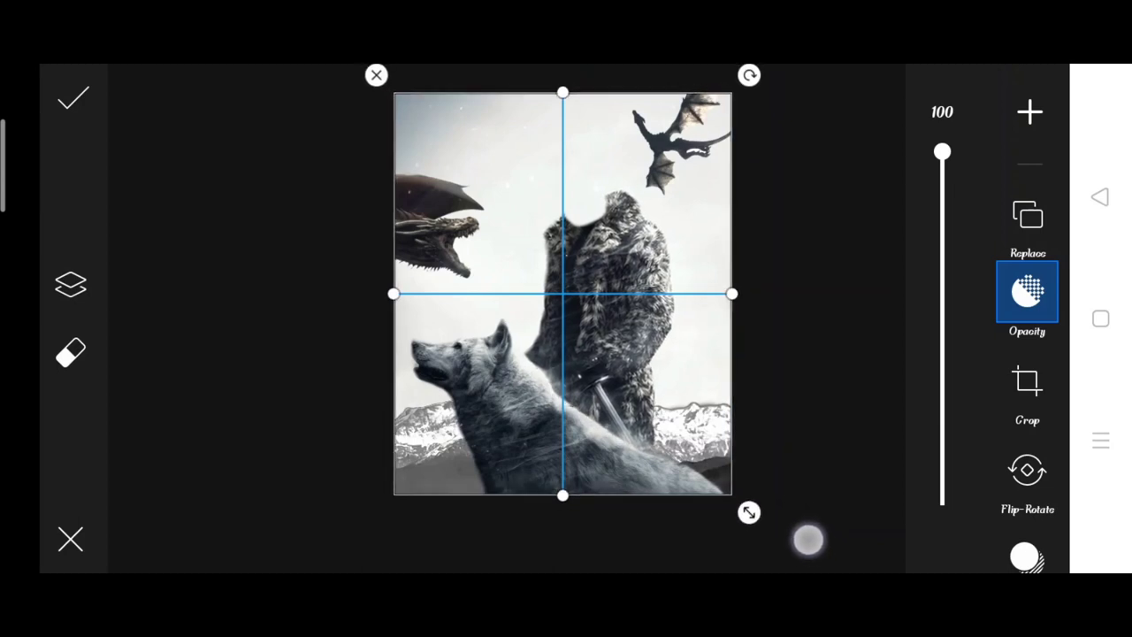
{"action": "left_click", "coordinate": [73, 97]}
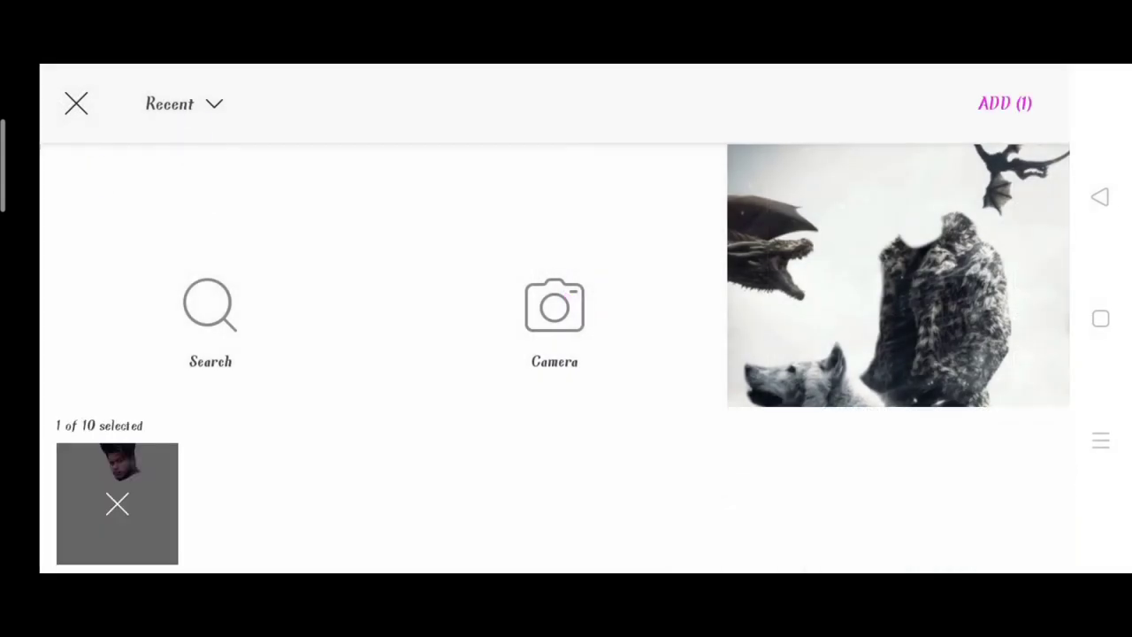
Add the man's face photo, size it onto the coat, and erase the neck over the collar
{"action": "left_click", "coordinate": [1005, 103]}
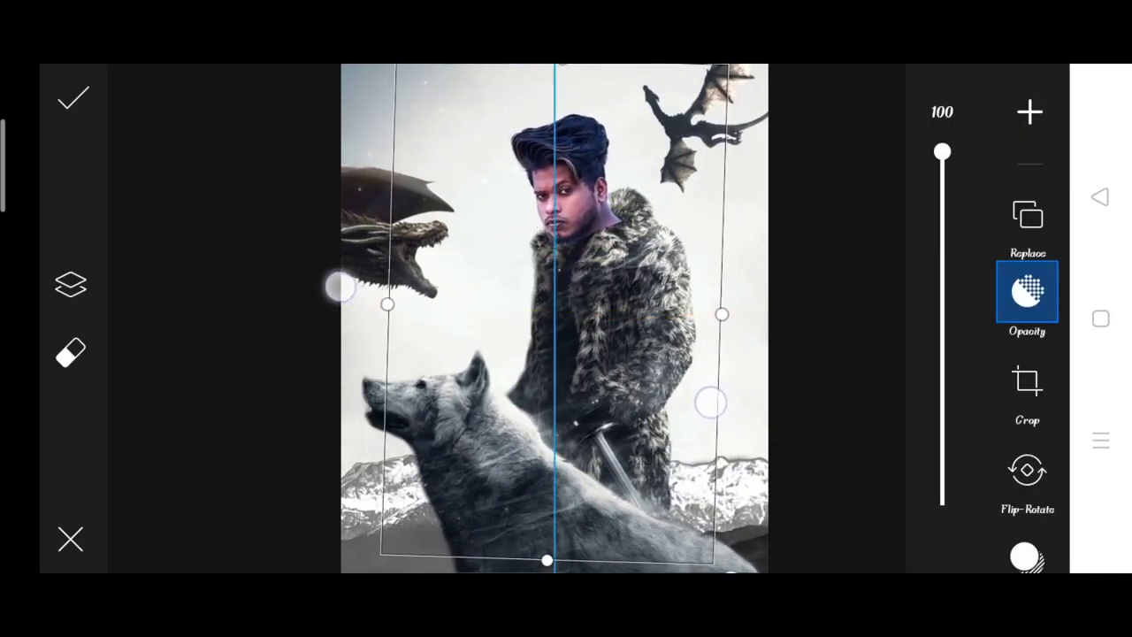
{"action": "left_click_drag", "start_coordinate": [942, 151], "coordinate": [942, 326]}
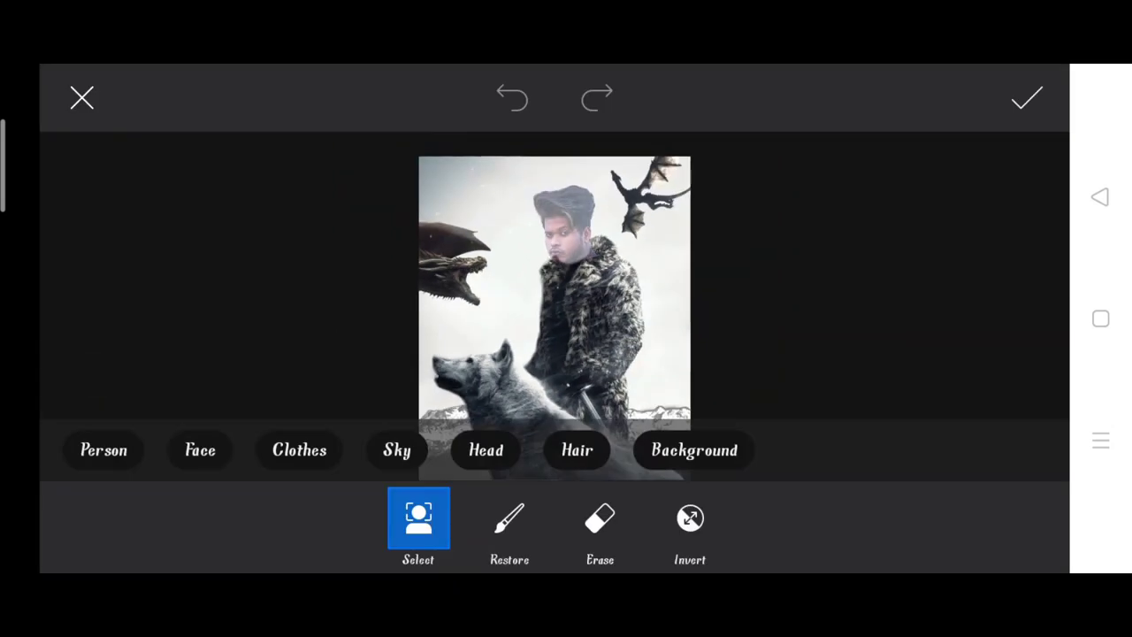
{"action": "left_click", "coordinate": [599, 517]}
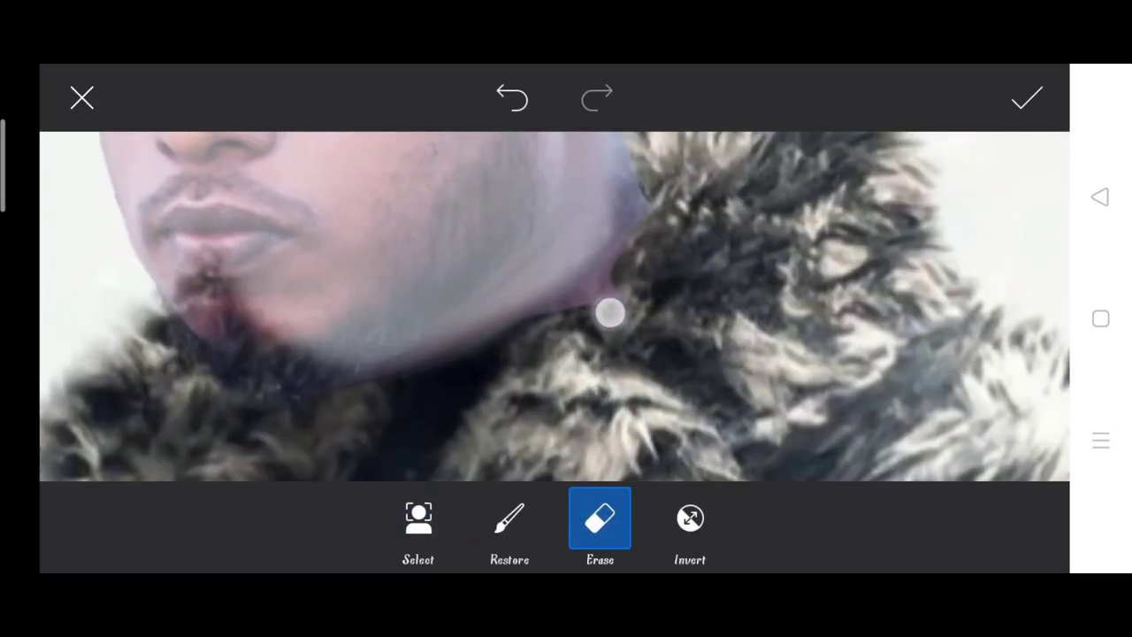
{"action": "left_click_drag", "start_coordinate": [610, 314], "coordinate": [648, 232]}
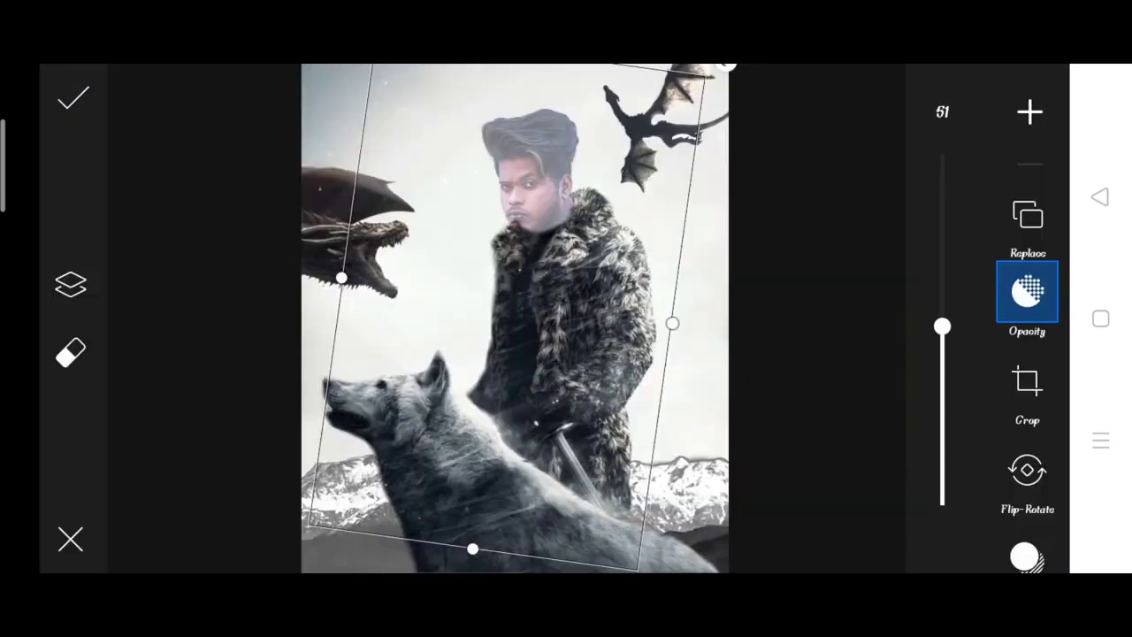
{"action": "left_click_drag", "start_coordinate": [943, 325], "coordinate": [942, 150]}
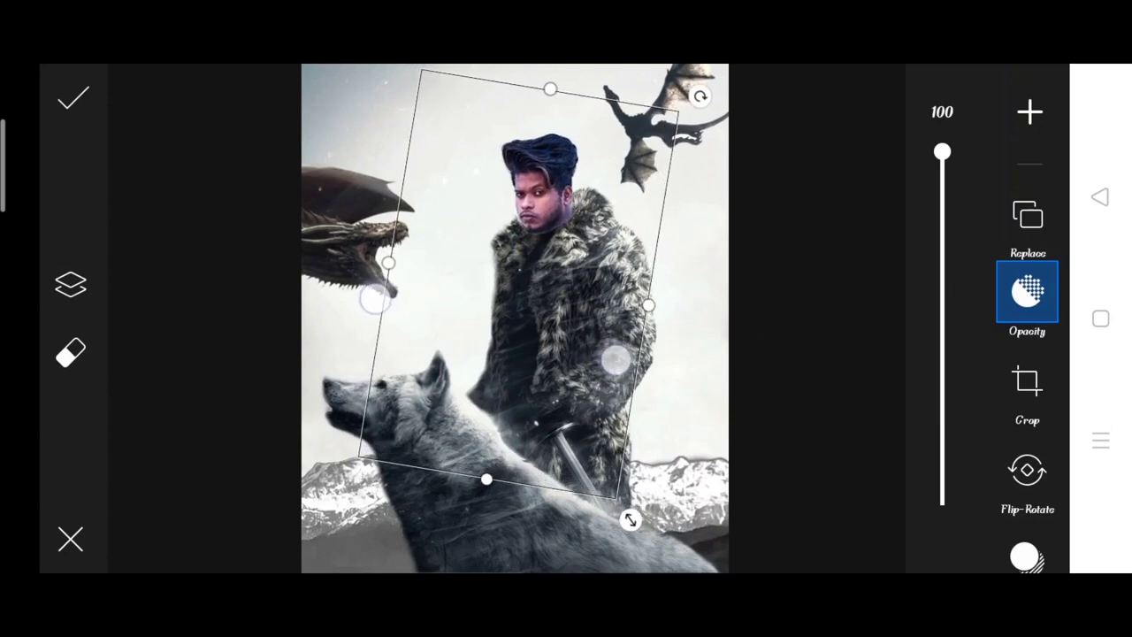
Lower the head layer's Highlights to -41 and apply the composite
{"action": "scroll", "scroll_direction": "down", "scroll_amount": 3}
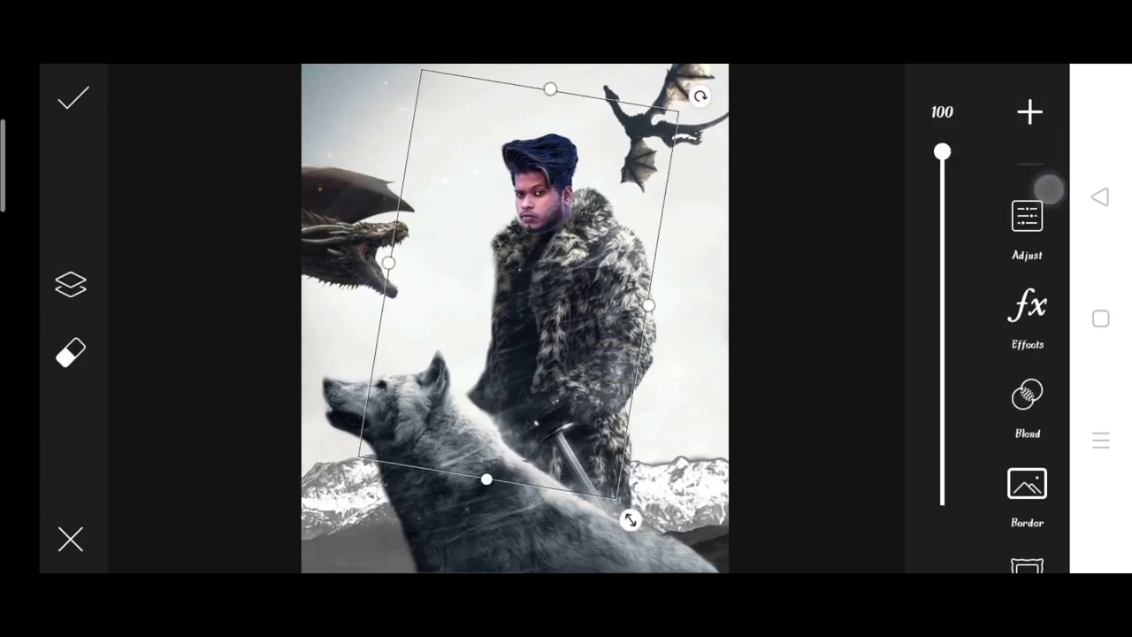
{"action": "left_click", "coordinate": [1026, 215]}
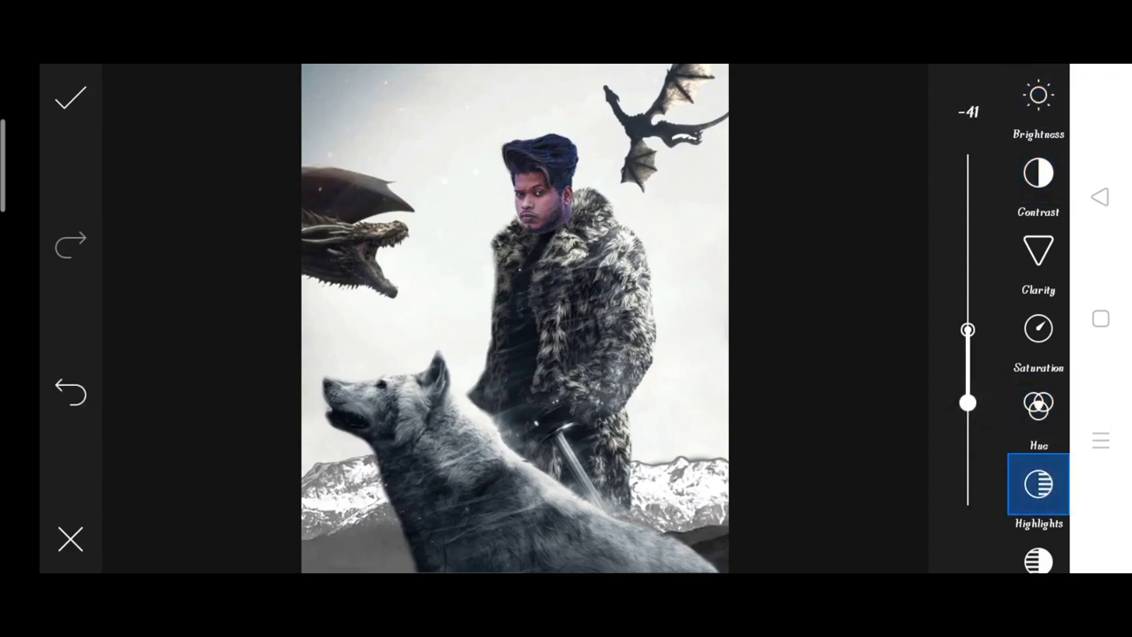
{"action": "left_click", "coordinate": [1038, 328]}
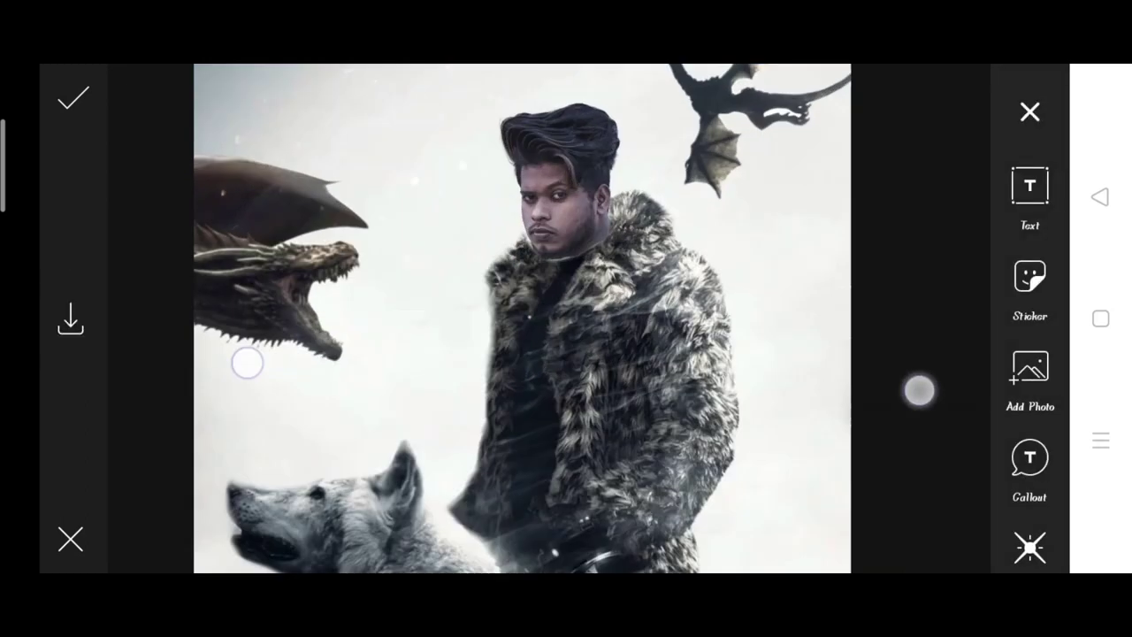
{"action": "left_click", "coordinate": [1028, 292]}
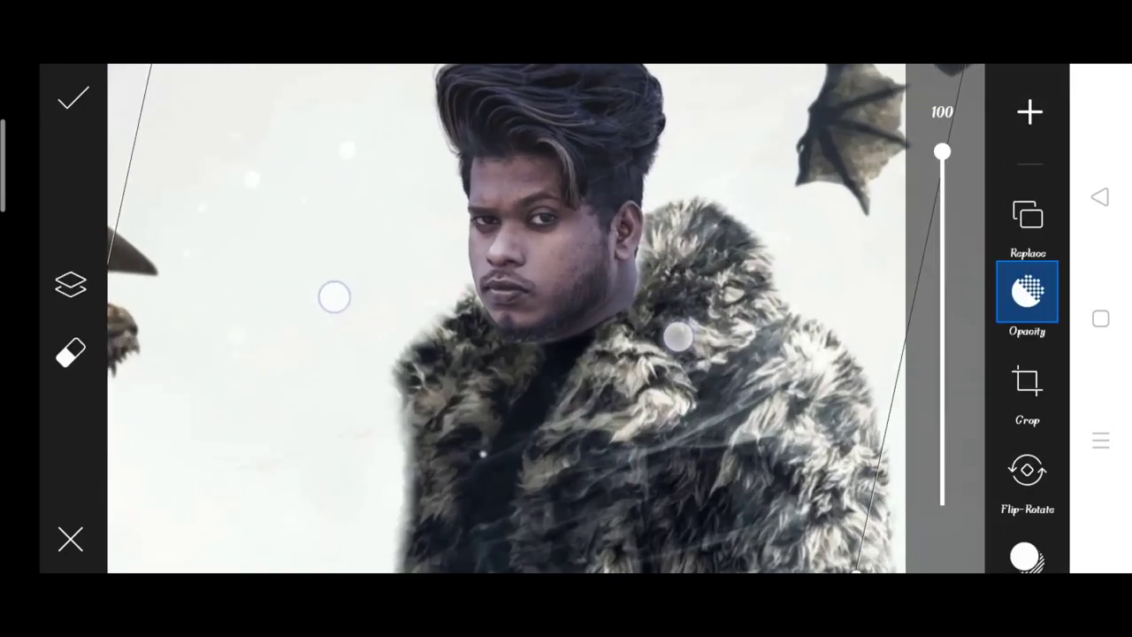
{"action": "left_click", "coordinate": [73, 100]}
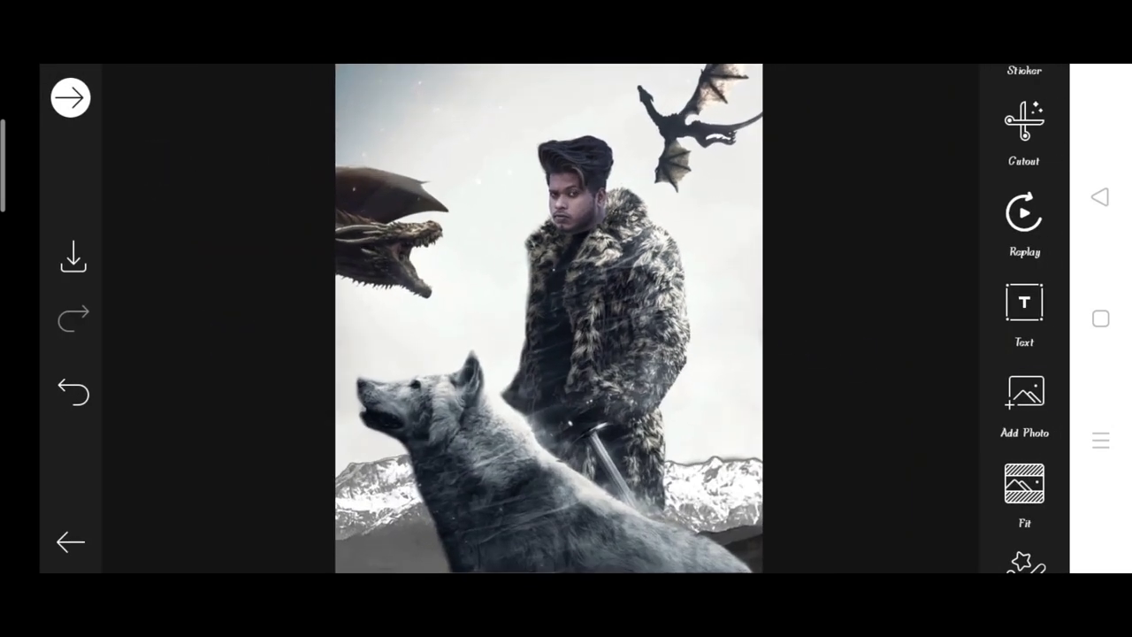
Add the dark vignette photo with Screen blend mode and apply it
{"action": "left_click", "coordinate": [1024, 392]}
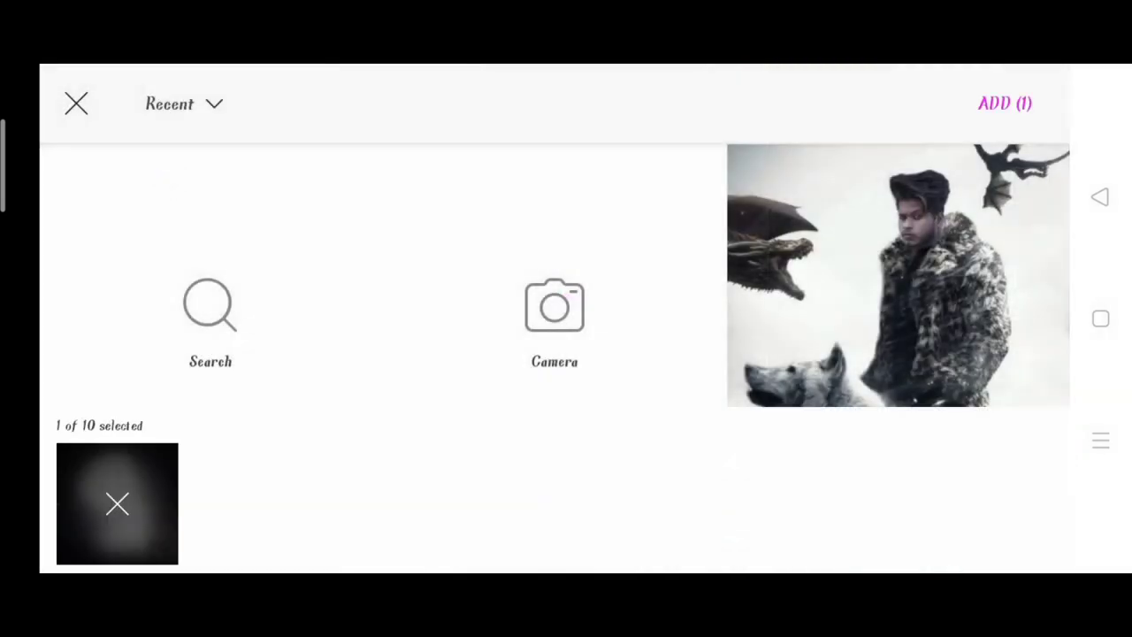
{"action": "left_click", "coordinate": [1004, 104]}
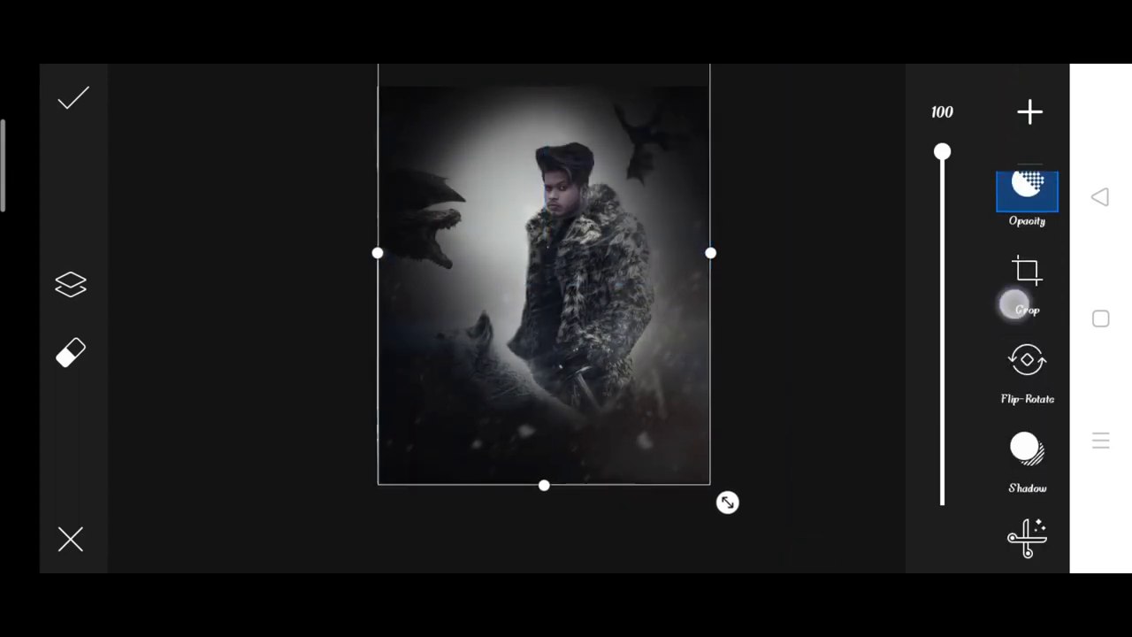
{"action": "left_click", "coordinate": [1027, 435]}
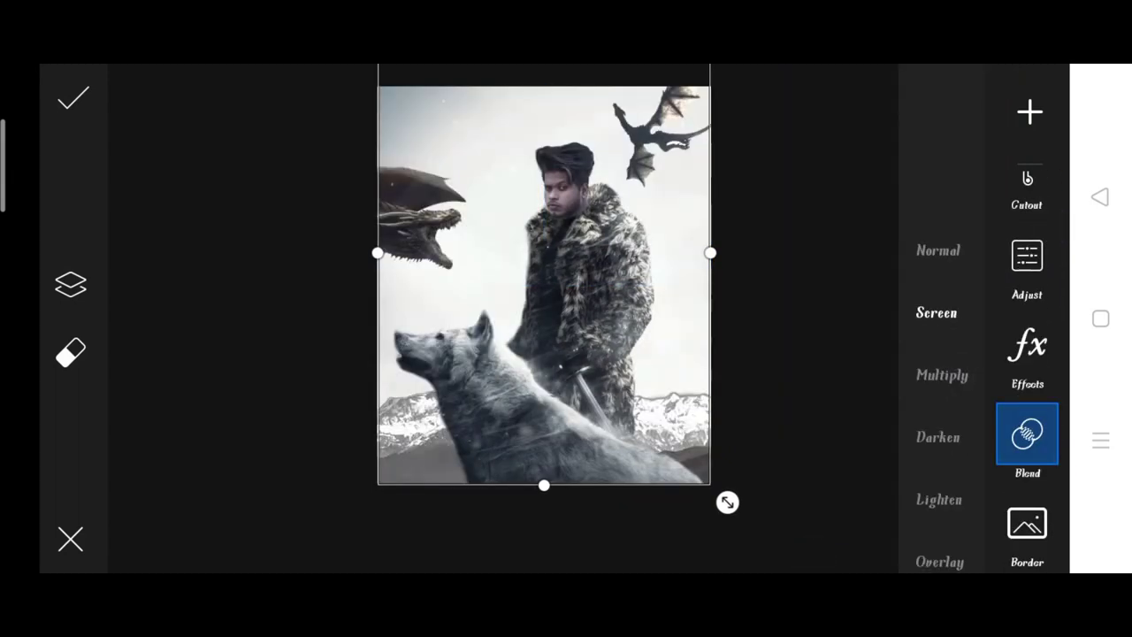
{"action": "left_click", "coordinate": [73, 98]}
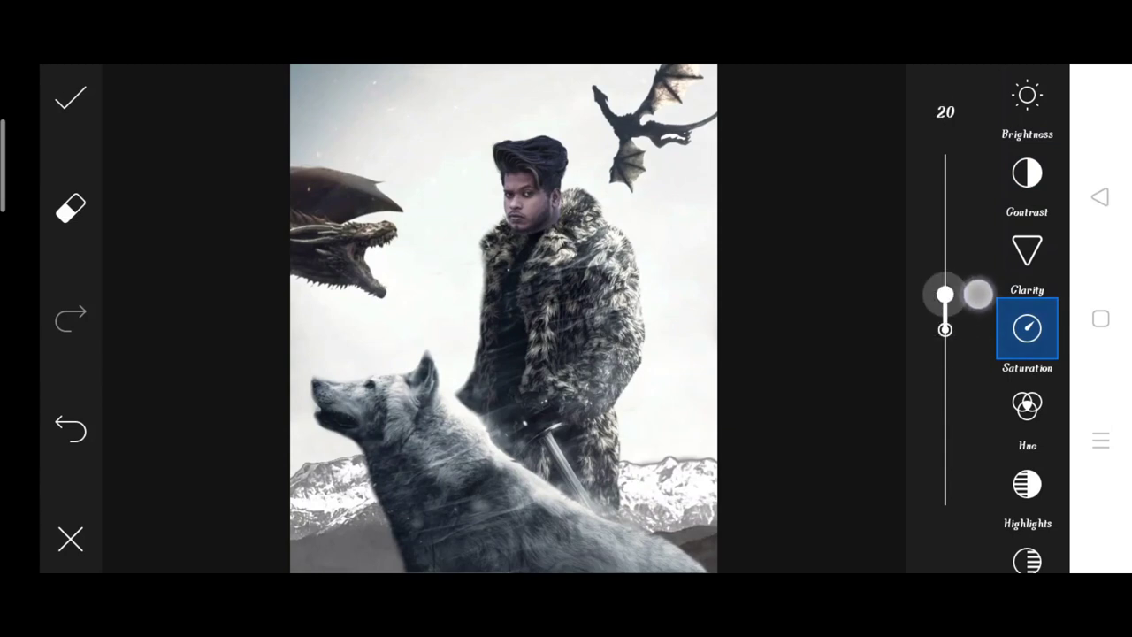
Set the overlay's Saturation to 20 and Highlights to -15, then apply
{"action": "left_click", "coordinate": [1028, 484]}
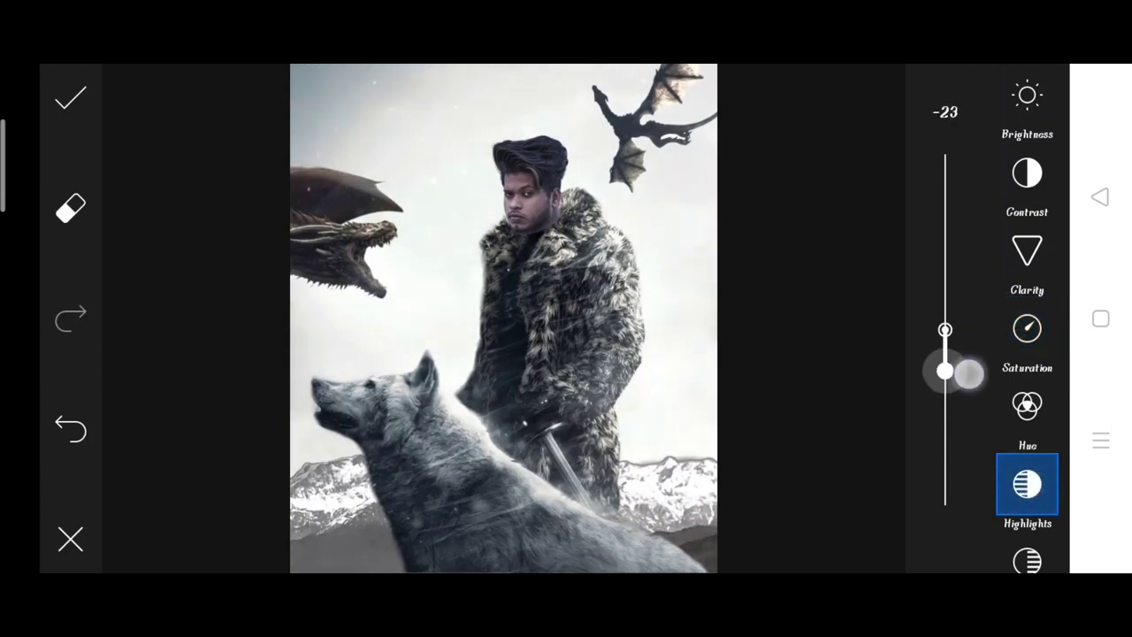
{"action": "left_click_drag", "start_coordinate": [945, 371], "coordinate": [945, 354]}
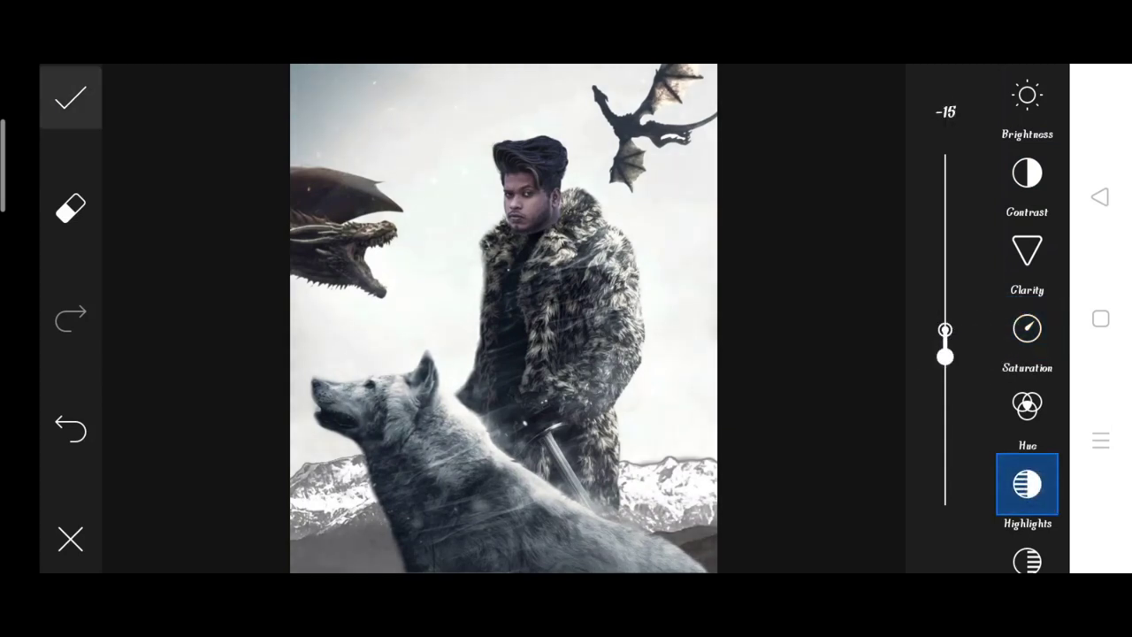
{"action": "left_click", "coordinate": [70, 98]}
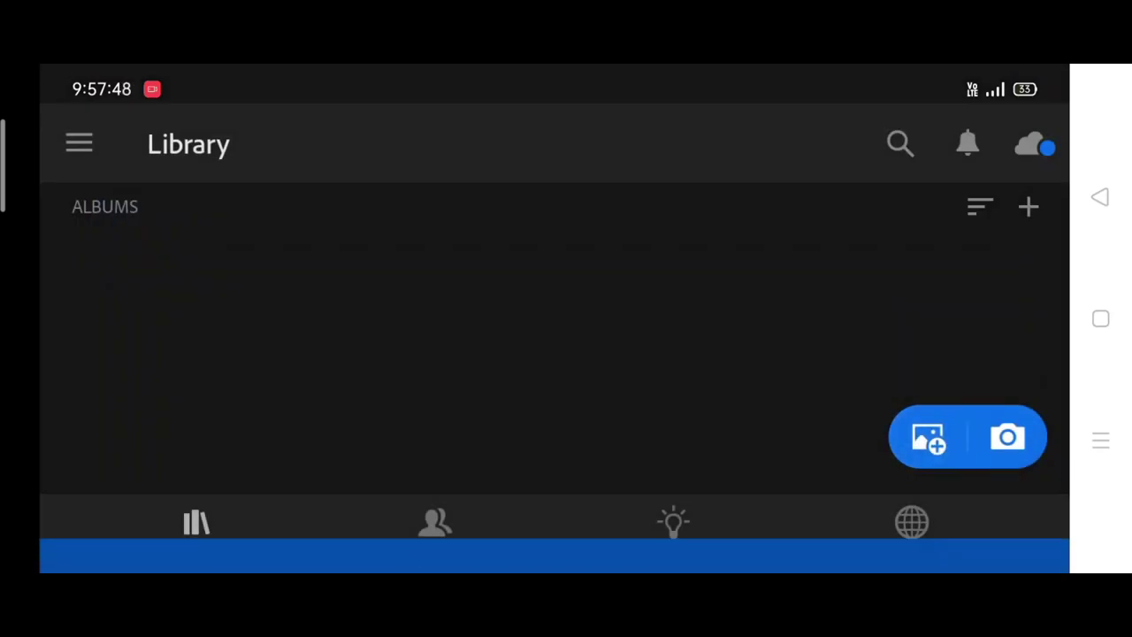
Open the composite from All Photos in Lightroom and drag a Light slider
{"action": "left_click", "coordinate": [929, 436]}
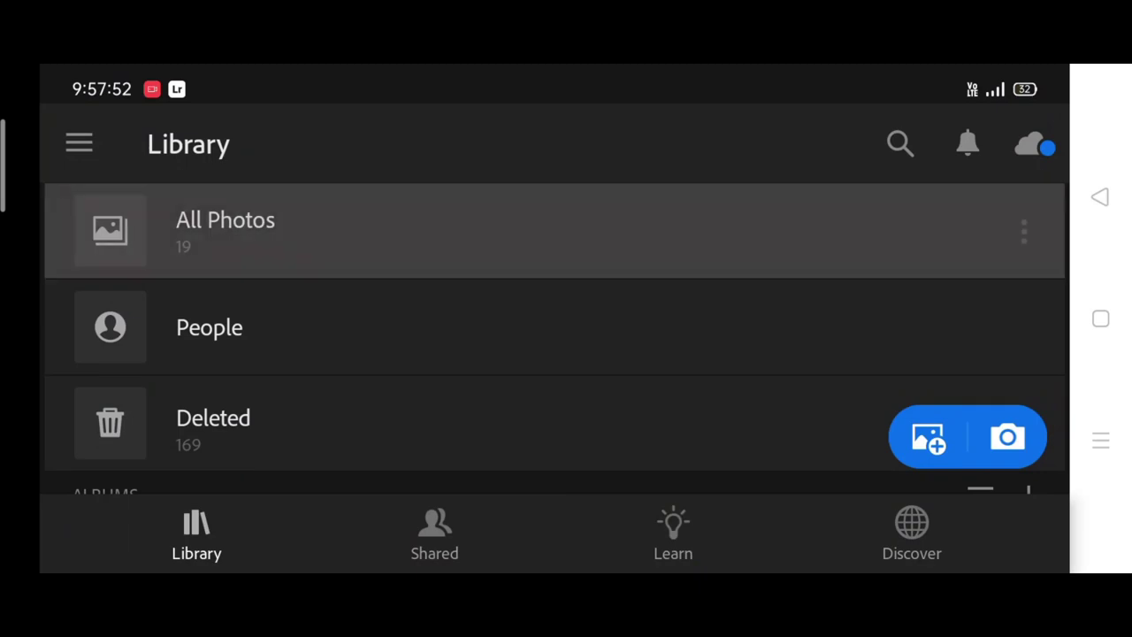
{"action": "left_click", "coordinate": [226, 221]}
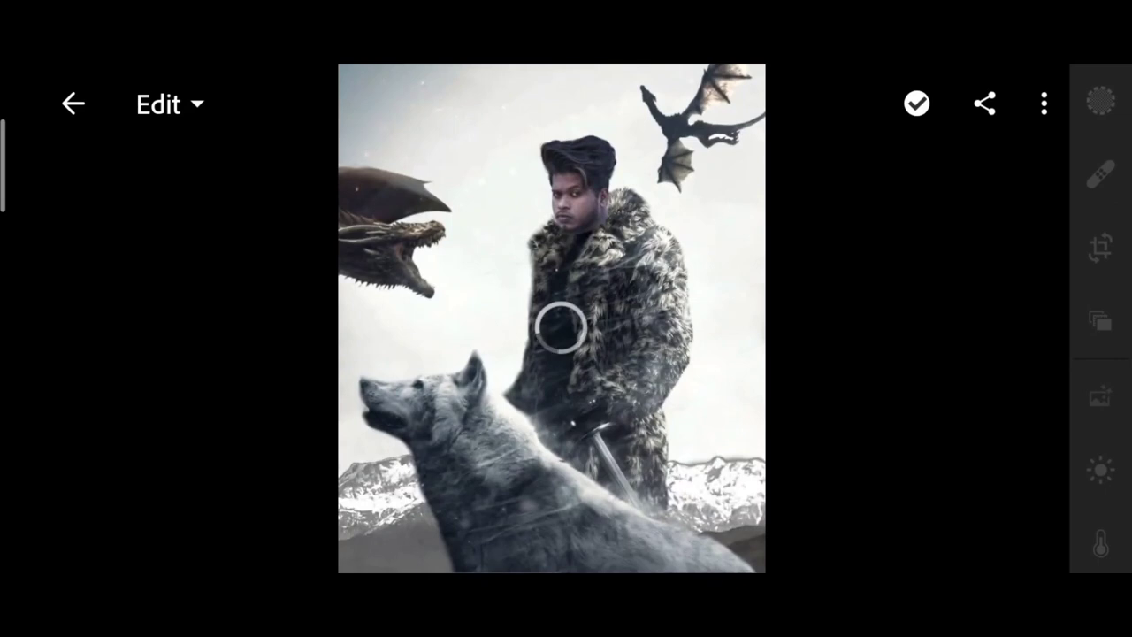
{"action": "left_click", "coordinate": [1100, 481]}
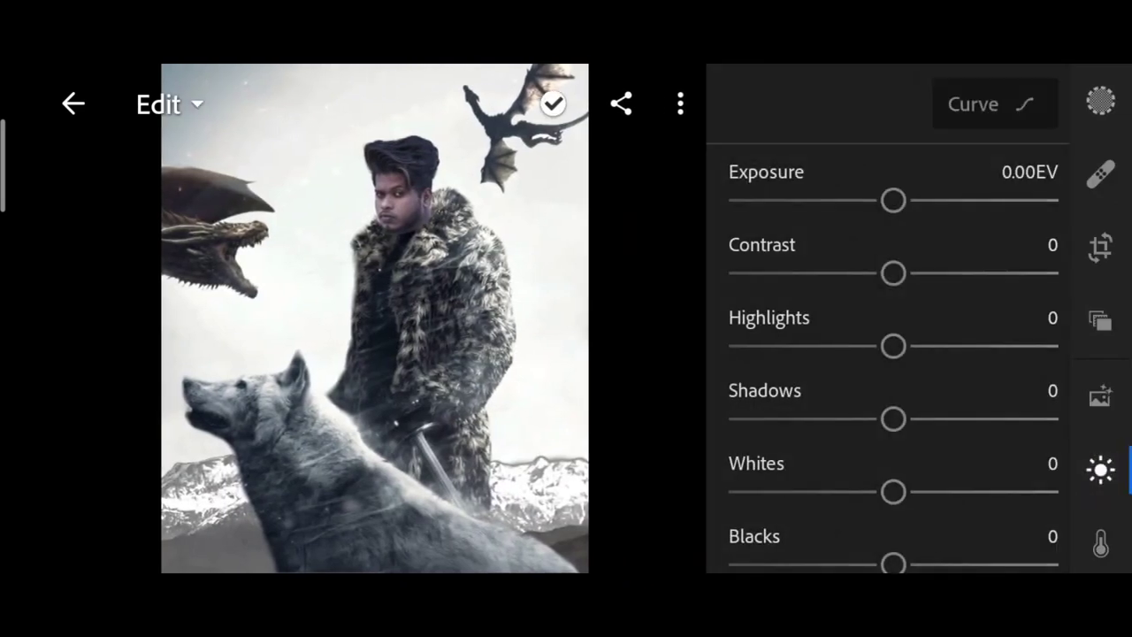
{"action": "left_click_drag", "start_coordinate": [894, 346], "coordinate": [841, 346]}
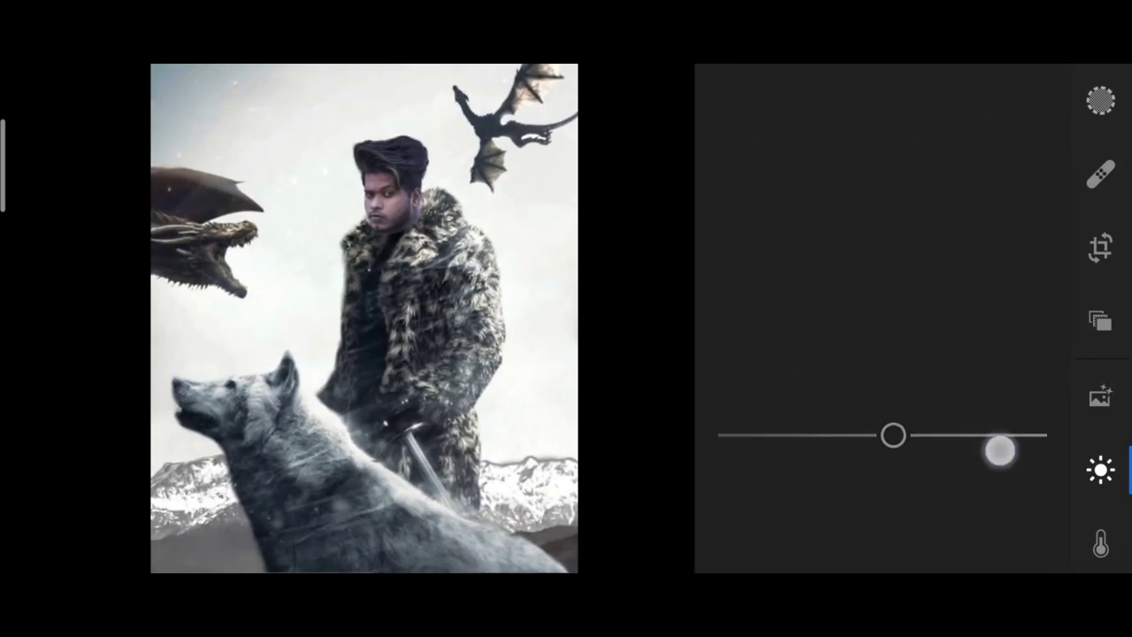
{"action": "left_click", "coordinate": [1100, 543]}
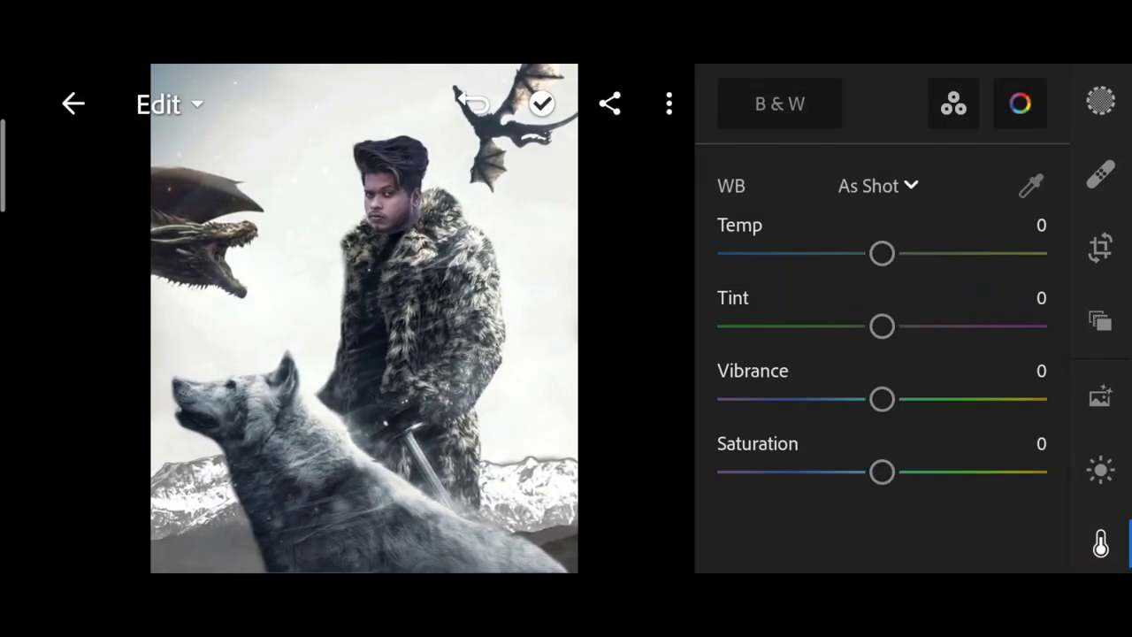
Darken Color Mix luminance, tweak Detail settings, and hold the image to compare with the original
{"action": "left_click_drag", "start_coordinate": [882, 399], "coordinate": [832, 399]}
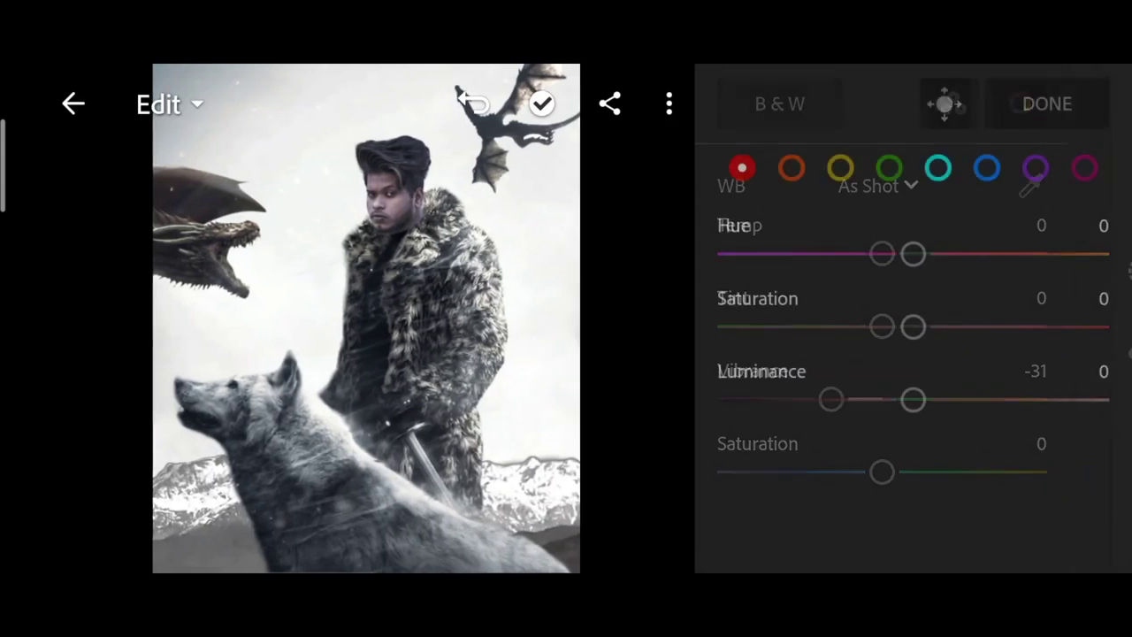
{"action": "left_click_drag", "start_coordinate": [916, 328], "coordinate": [969, 328]}
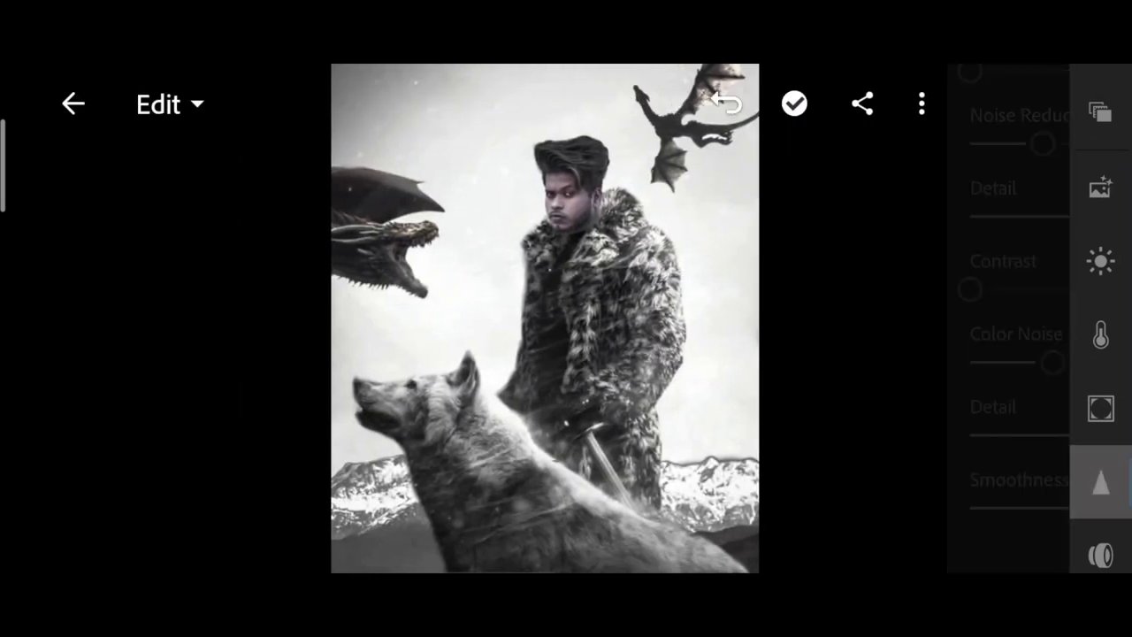
{"action": "left_click", "coordinate": [709, 402]}
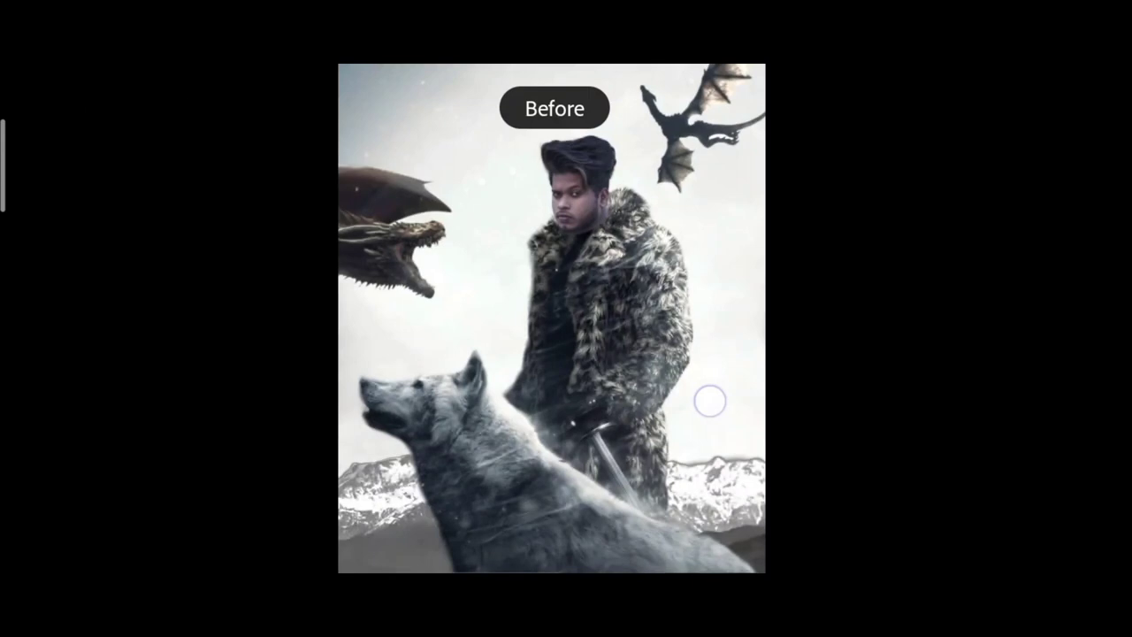